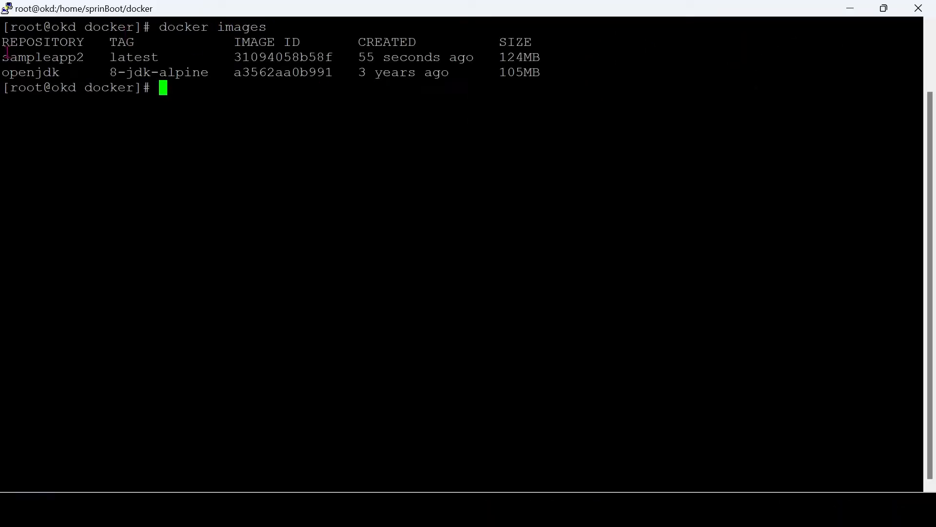
Copy the sampleapp2 image name from the docker images listing
double_click(42, 57)
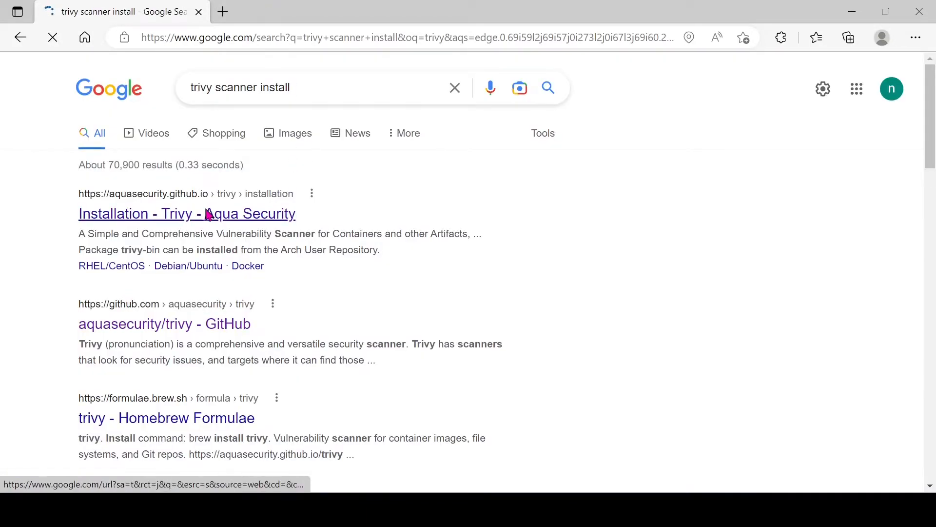
Bring up the Trivy Installation page and locate the RHEL/CentOS yum instructions
click(187, 213)
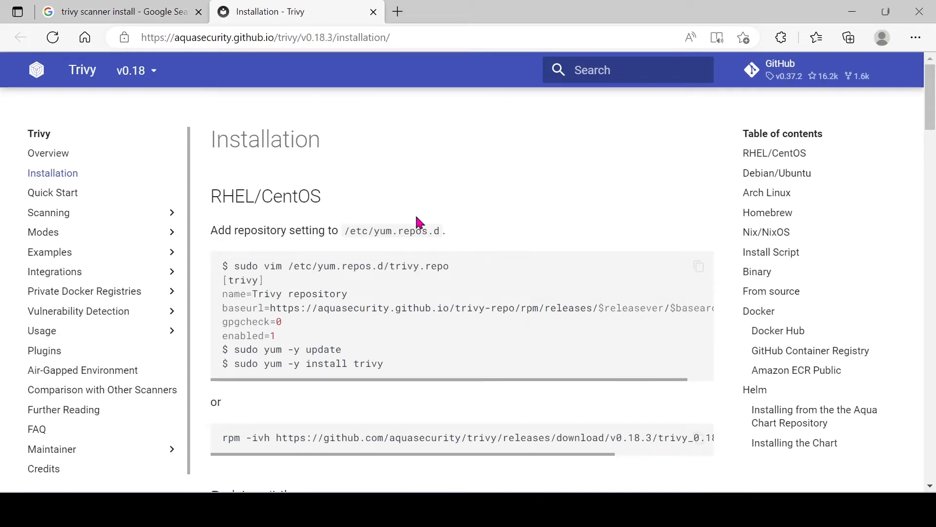
scroll(down, 3)
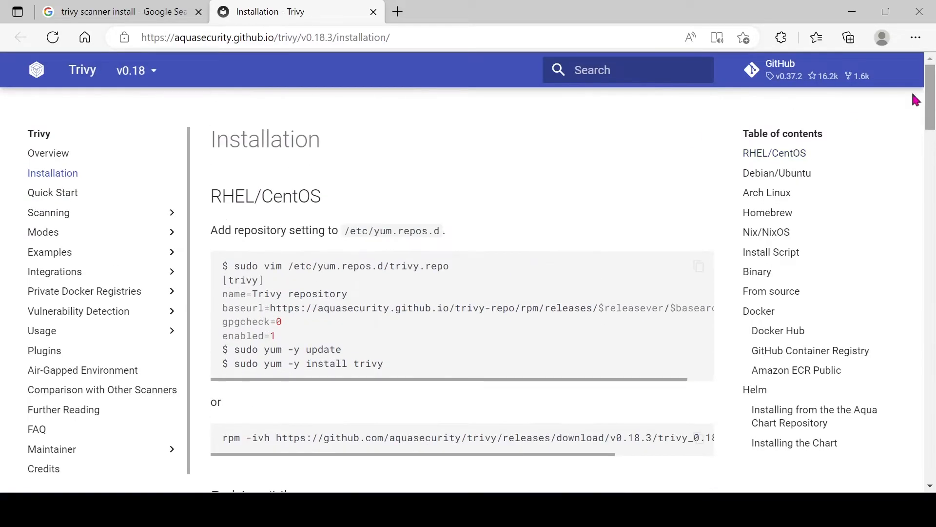
double_click(265, 196)
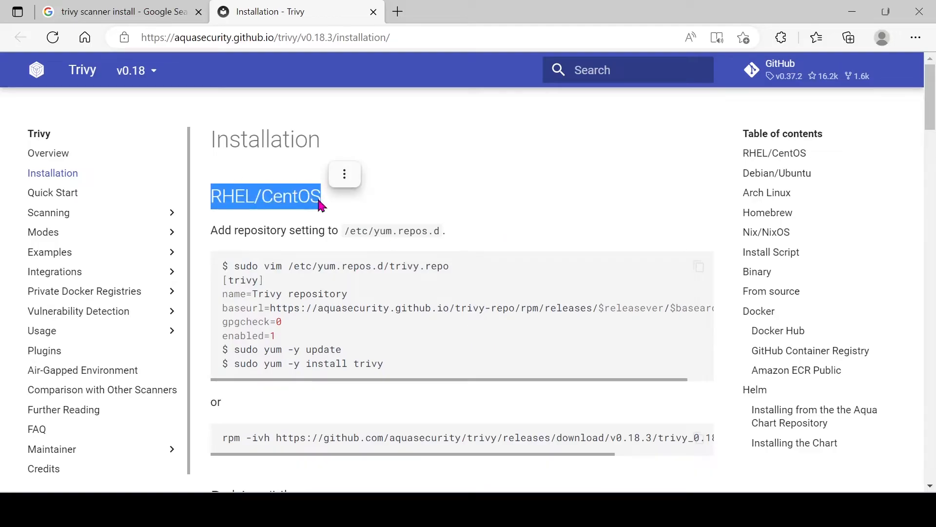
click(292, 265)
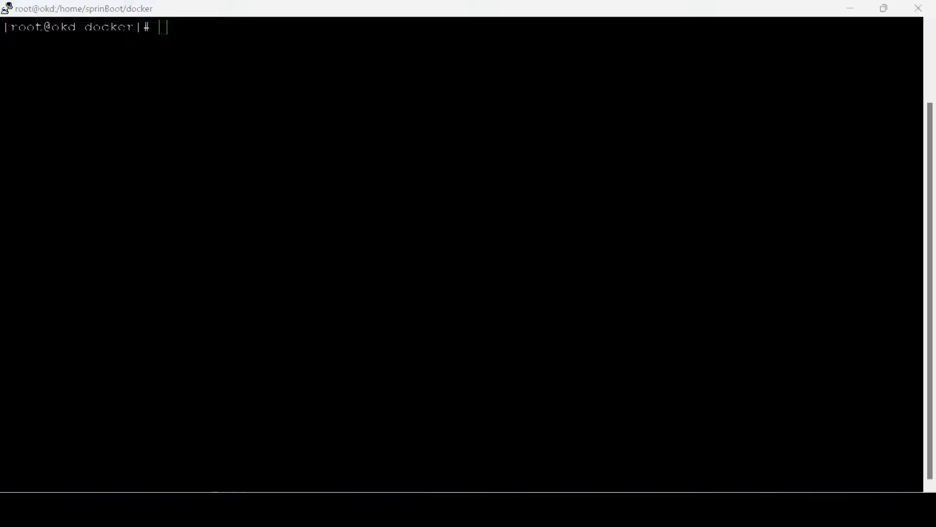
Write /etc/yum.repos.d/trivy.repo in vim with the Trivy repository settings and save it
text(vim /etc/yum.repos.d/trivy.repo)
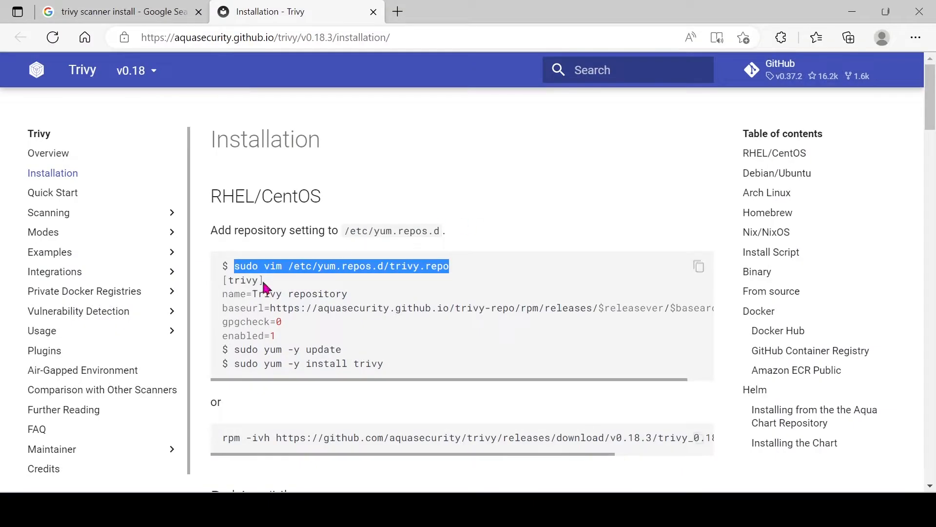
drag(269, 281, 277, 335)
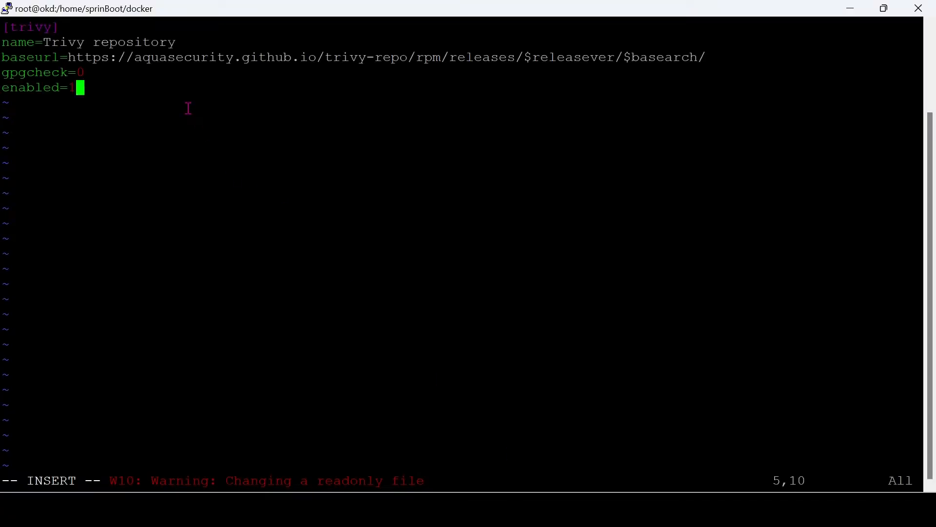
key(Escape)
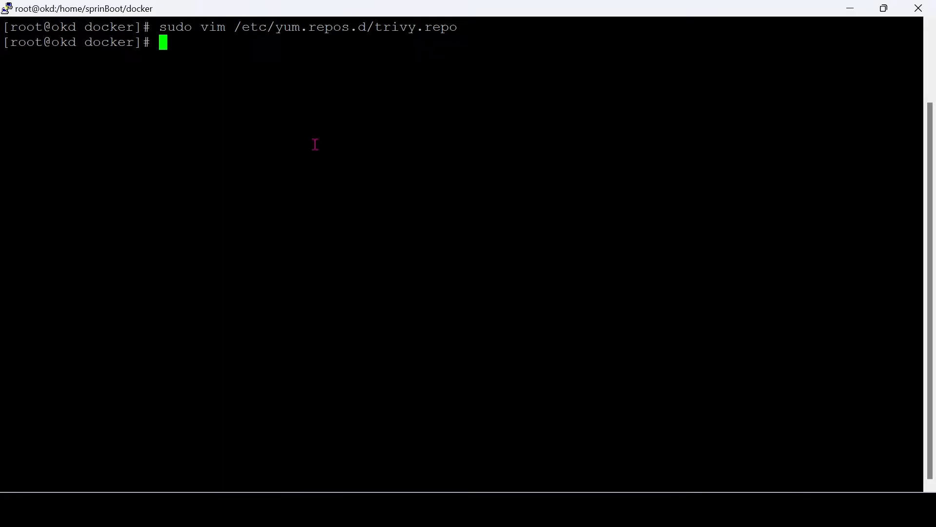
Run sudo yum -y update so Trivy 0.37.2 can be installed from the new repository
text(sudo yum -y update)
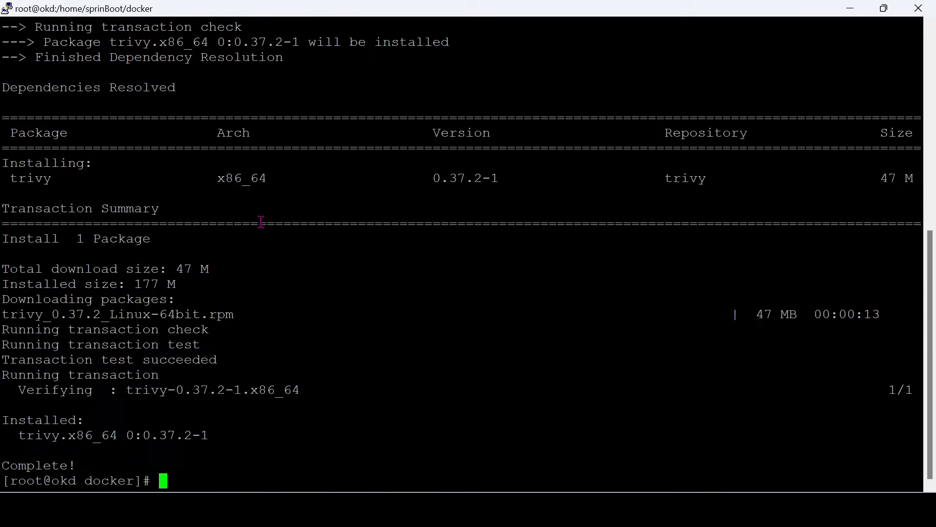
Run trivy image sampleapp2 and review its CVE table down to the snakeyaml findings
text(docker images)
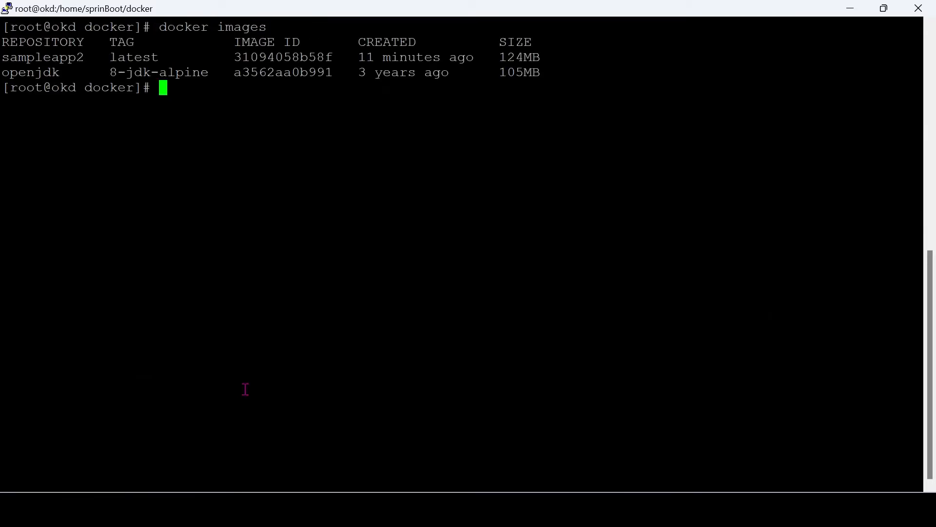
text(trivy)
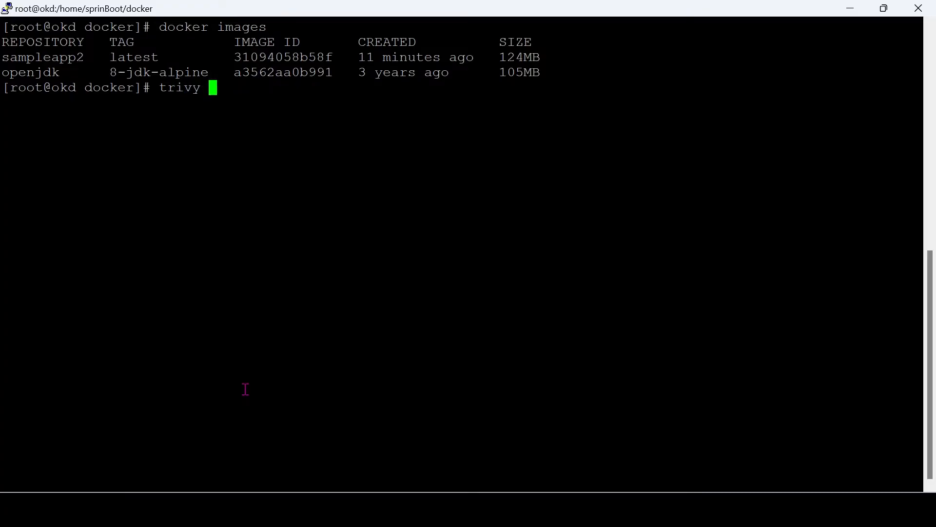
text(image)
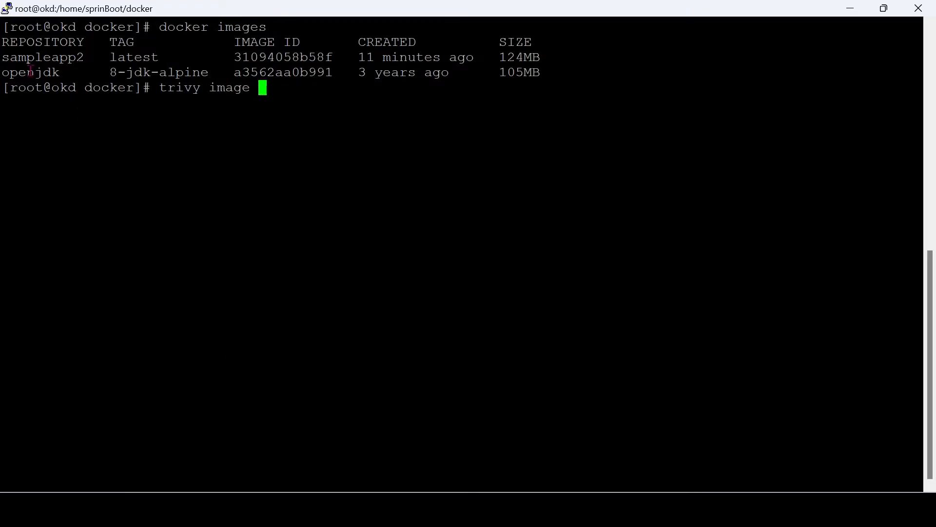
text(sampleapp2)
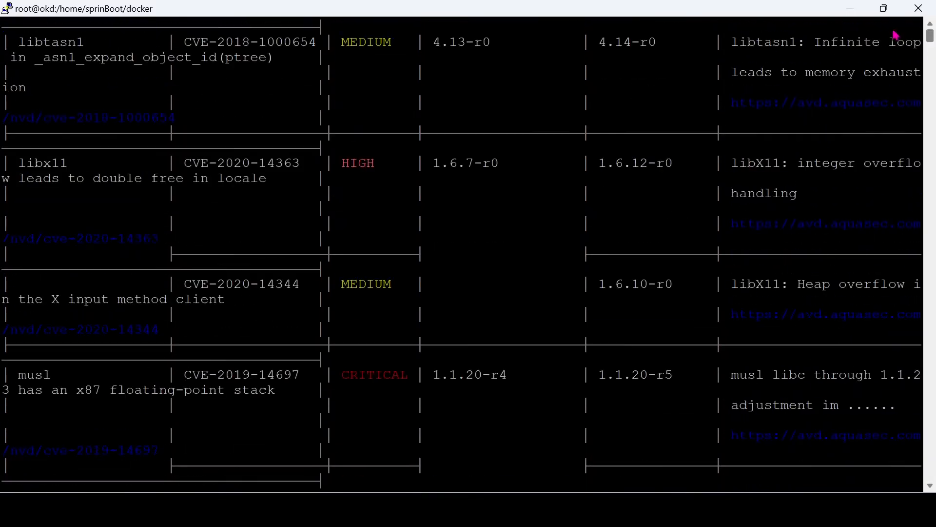
scroll(down, 3)
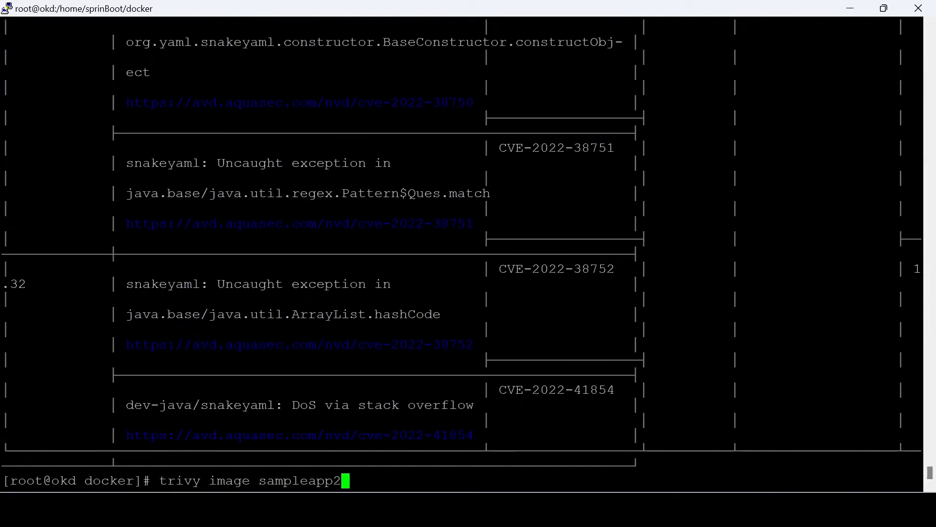
Redirect the sampleapp2 Trivy scan into sampleapp2.txt and list the folder to confirm it
text(>)
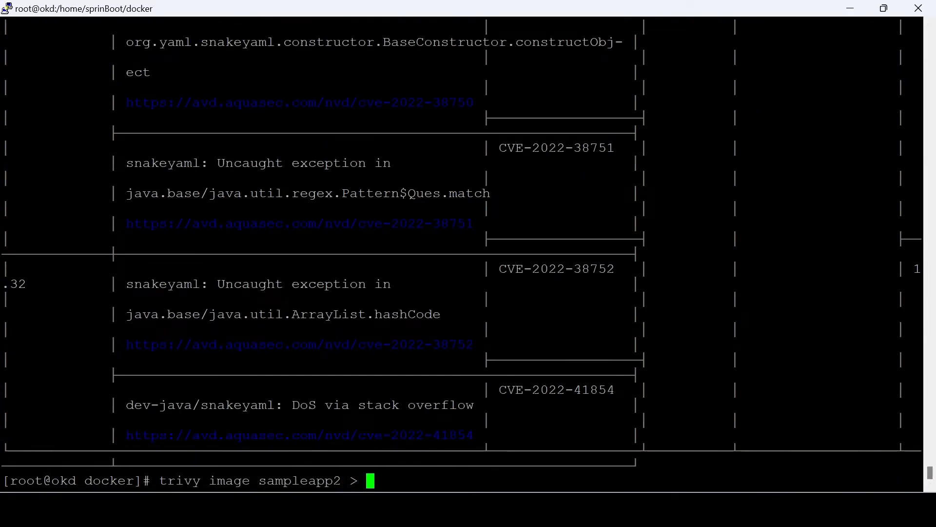
text(sampleapp)
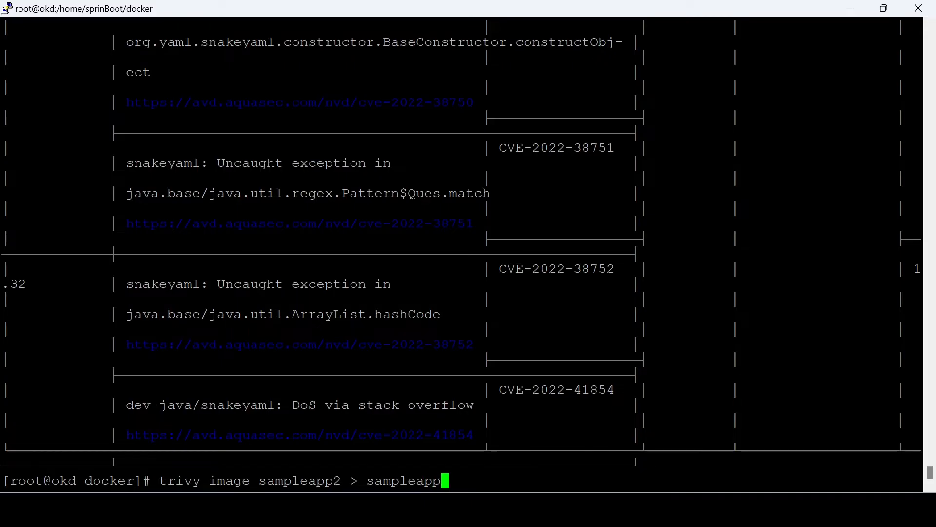
text(.txt)
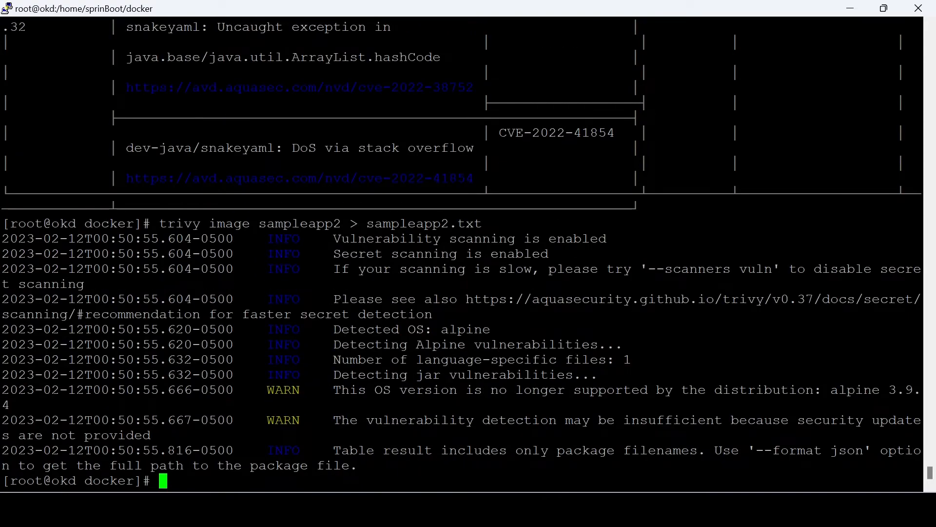
text(ls)
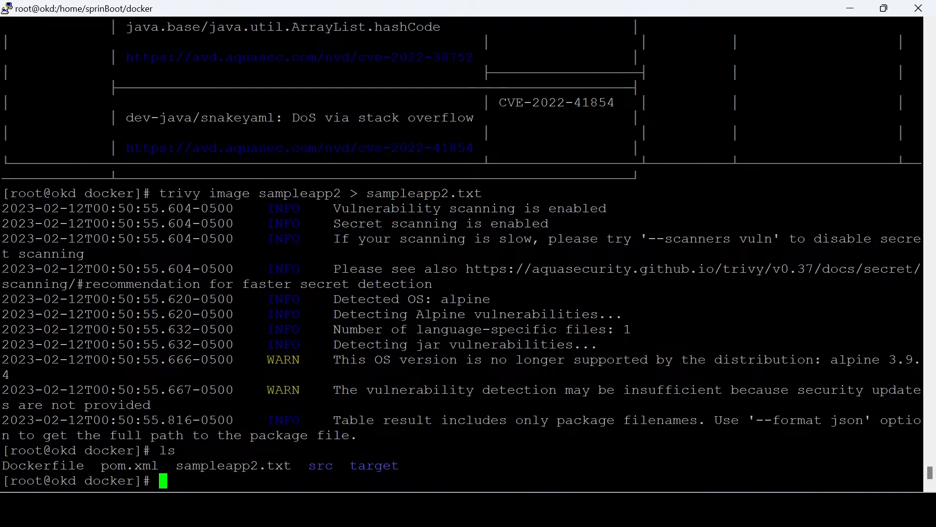
View the sampleapp2.txt report in vi
double_click(232, 466)
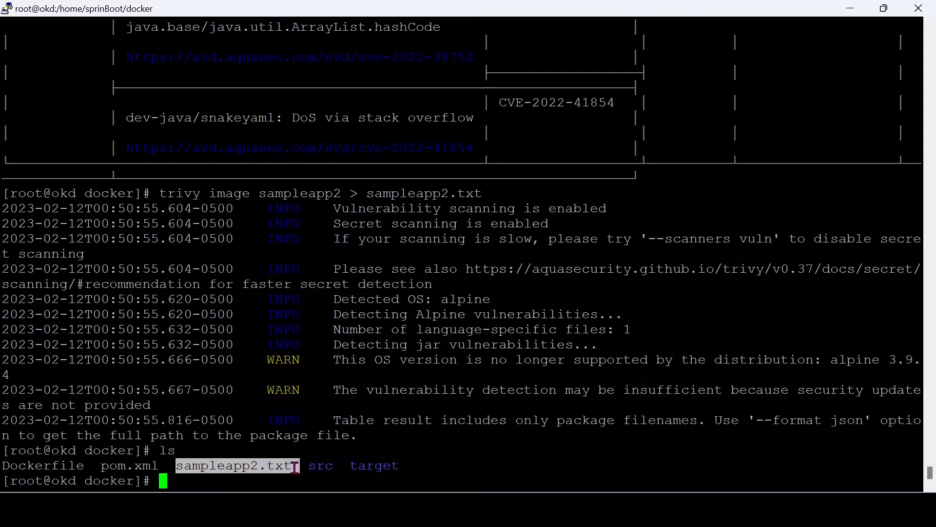
text(vi)
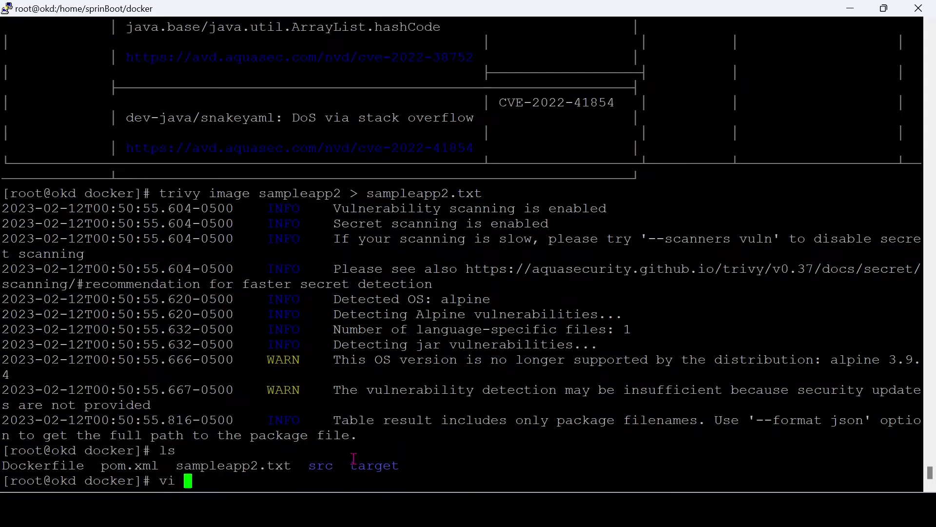
text(sampleapp2.txt)
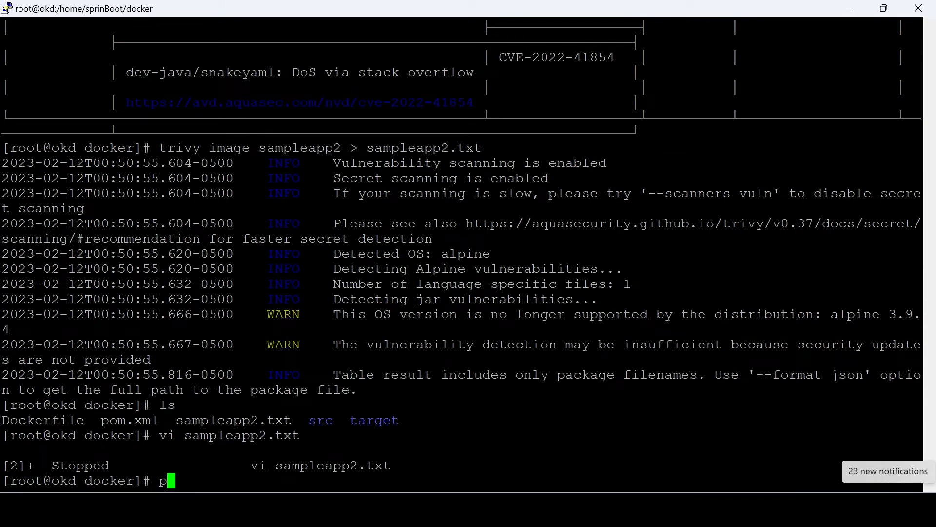
Find the docker folder on the server in WinSCP to fetch sampleapp2.txt
text(wd)
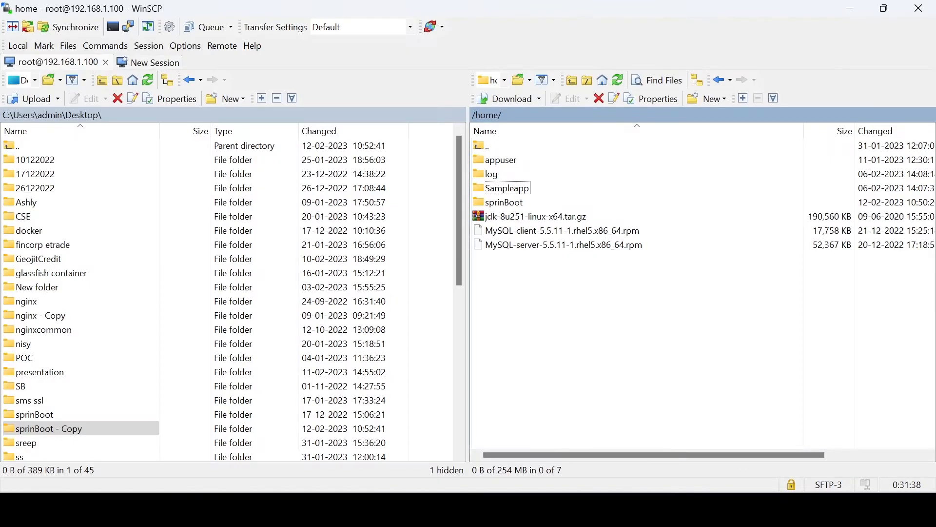
double_click(507, 187)
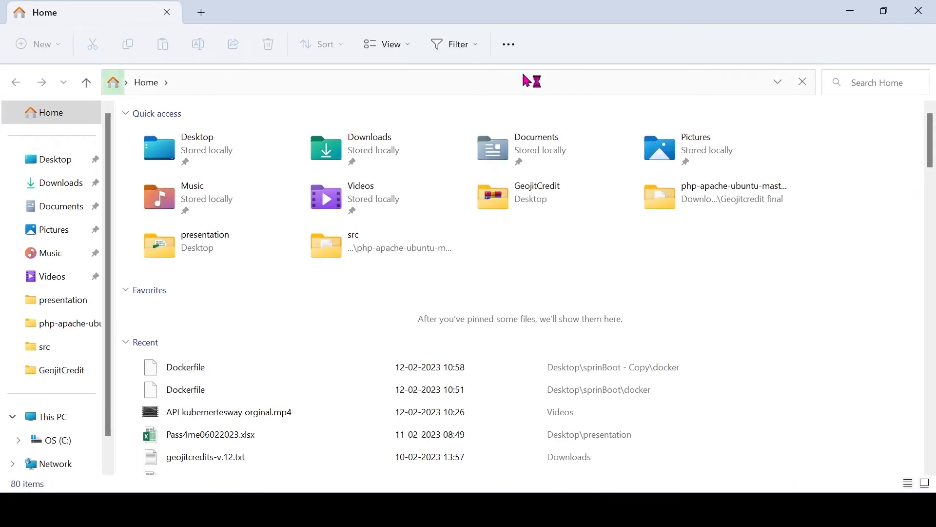
Select sampleapp2.txt in Documents and bring up its Open with menu for Notepad++
click(60, 206)
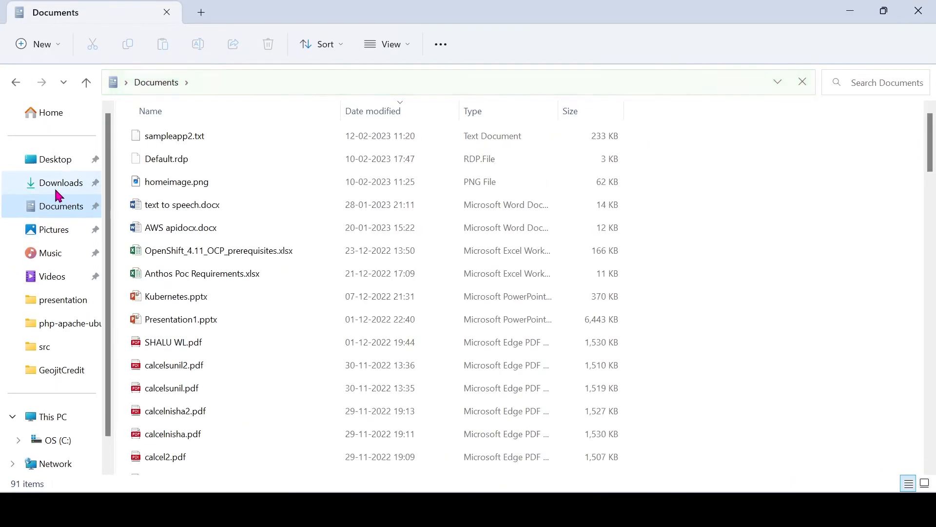
click(175, 135)
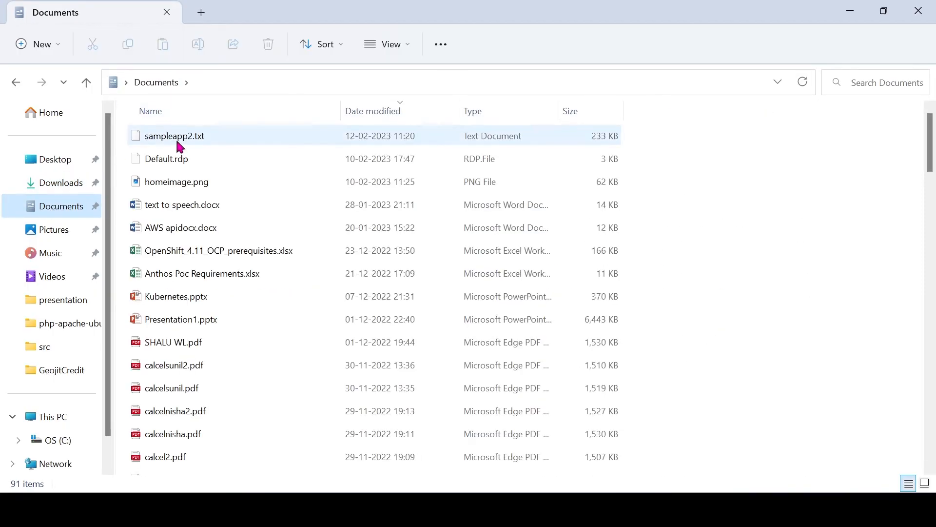
right_click(174, 135)
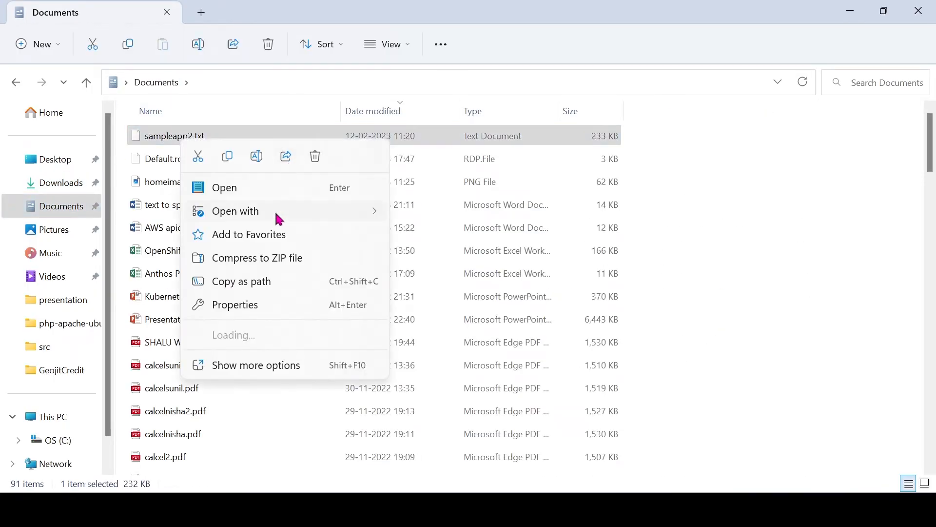
mouse_move(234, 334)
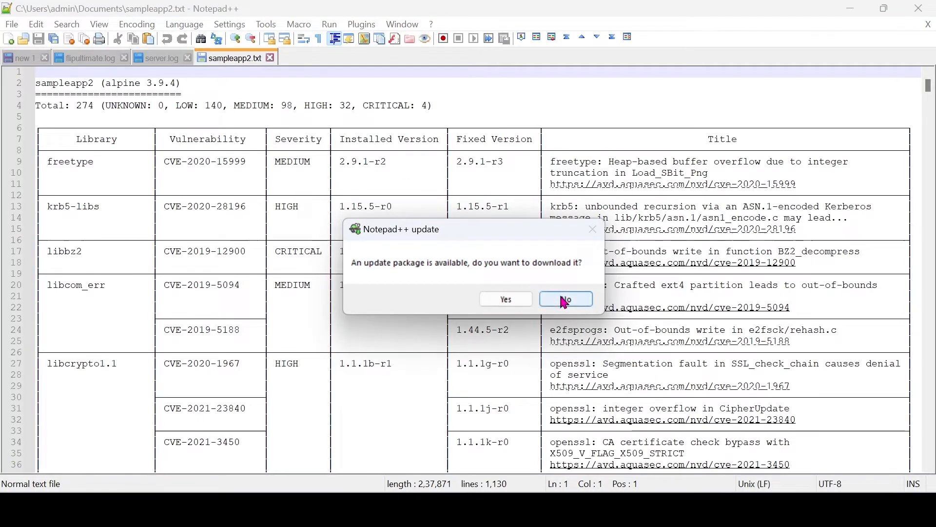
Review the 274-vulnerability total and scroll to the openjdk8 CVE-2020-2604 entry
click(565, 299)
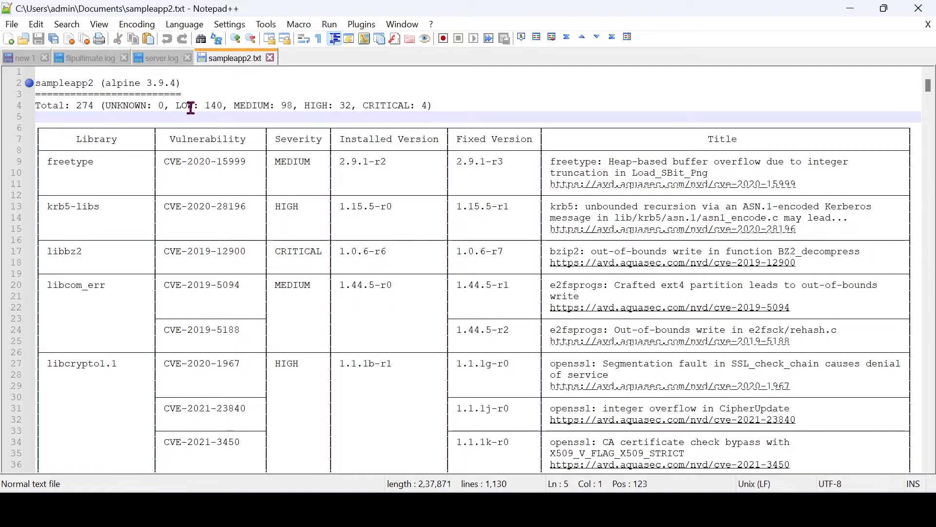
drag(171, 106, 363, 105)
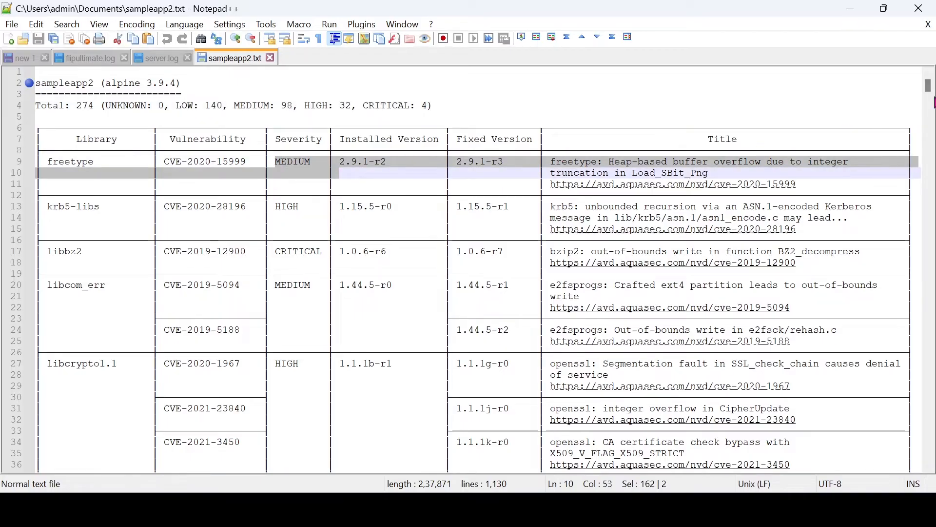
scroll(down, 3)
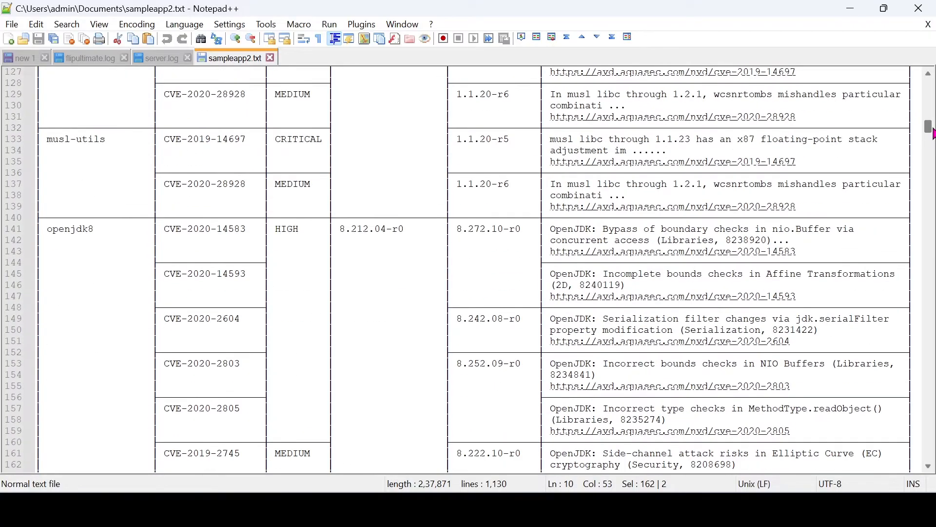
mouse_move(142, 231)
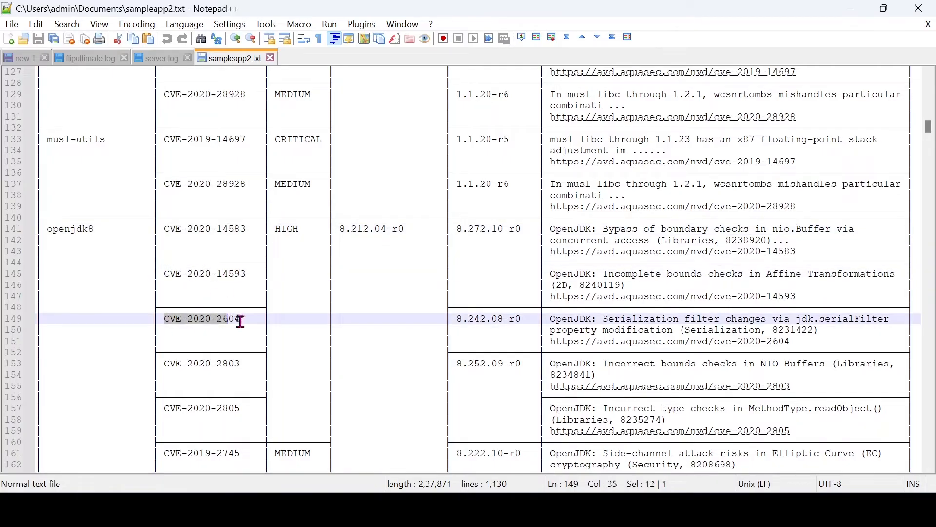
drag(238, 318, 244, 318)
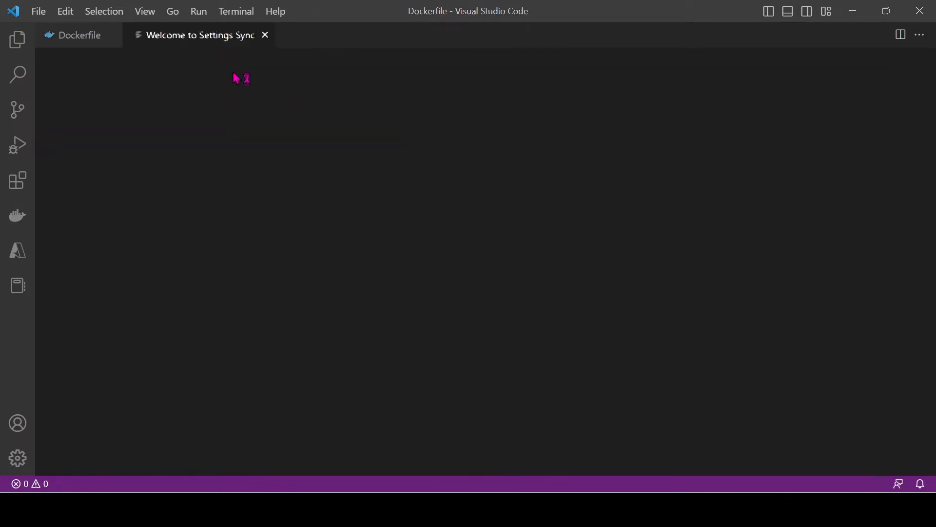
Close the Settings Sync welcome tab to return to the Dockerfile
click(79, 35)
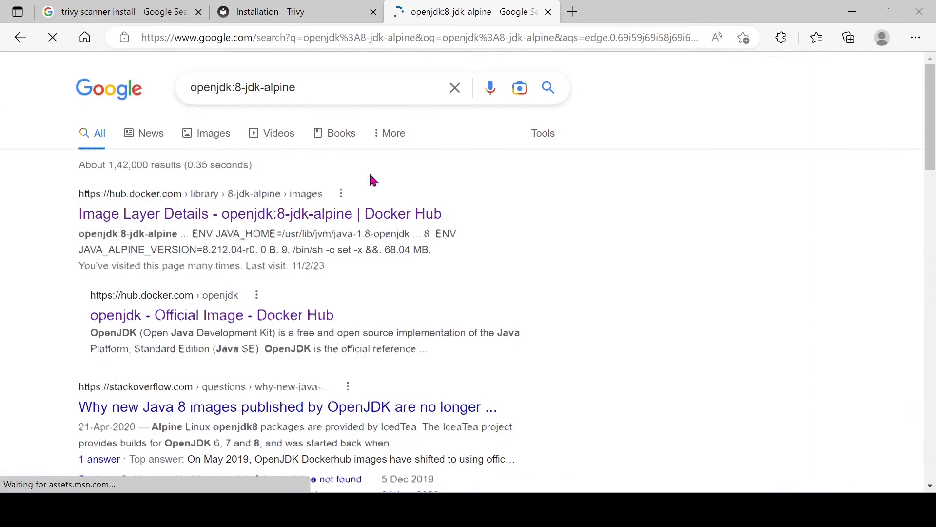
View the openjdk:8-jdk-alpine image details, then search Docker Hub for the official alpine image
click(260, 213)
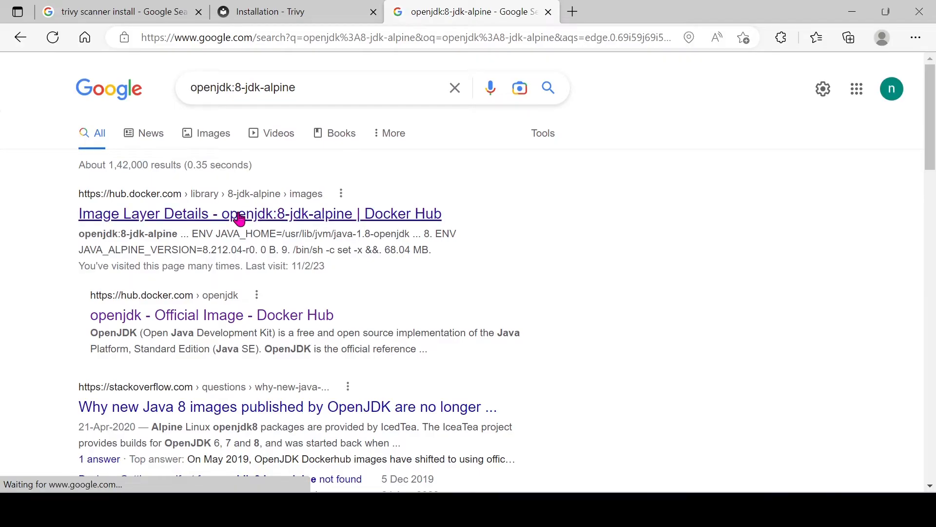
click(260, 214)
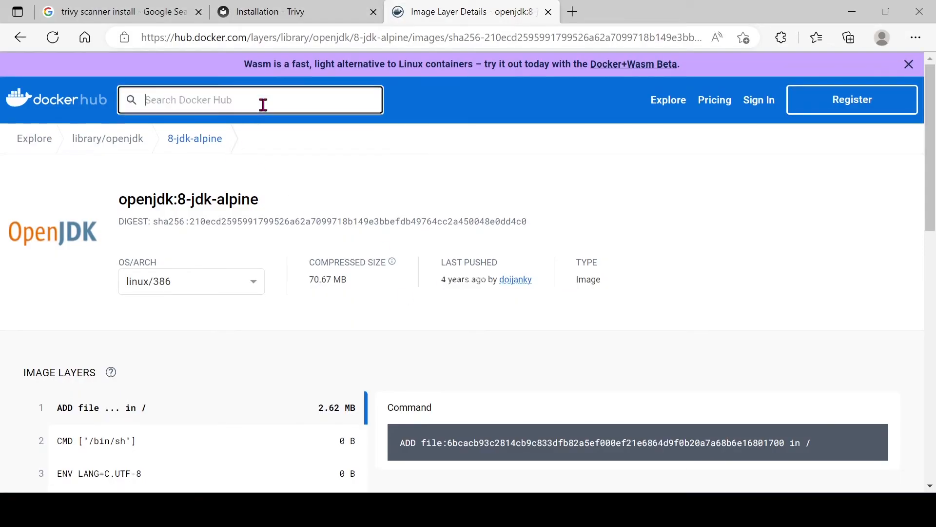
text(ope)
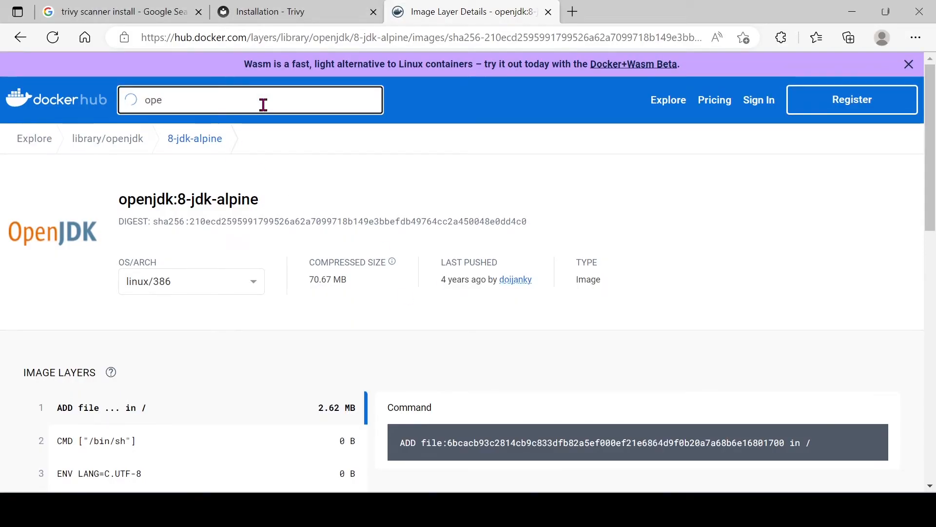
text(alpin)
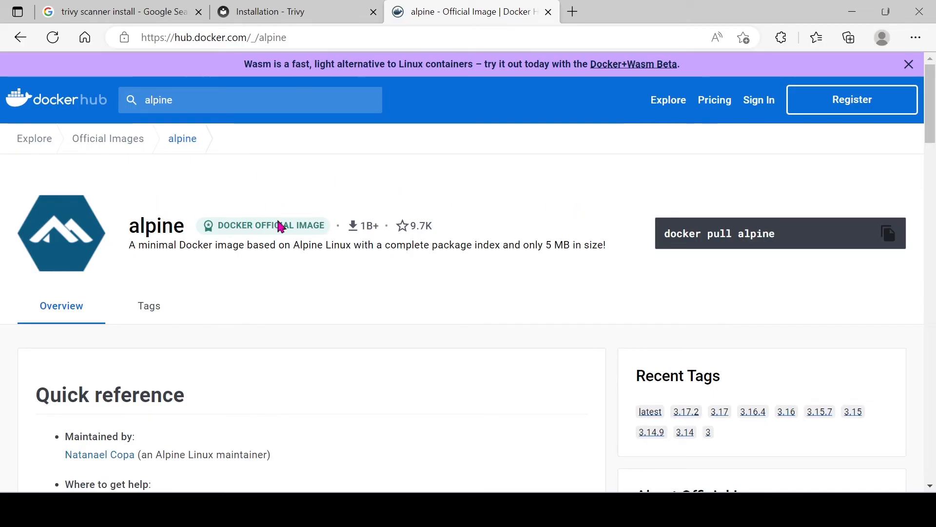
mouse_move(770, 238)
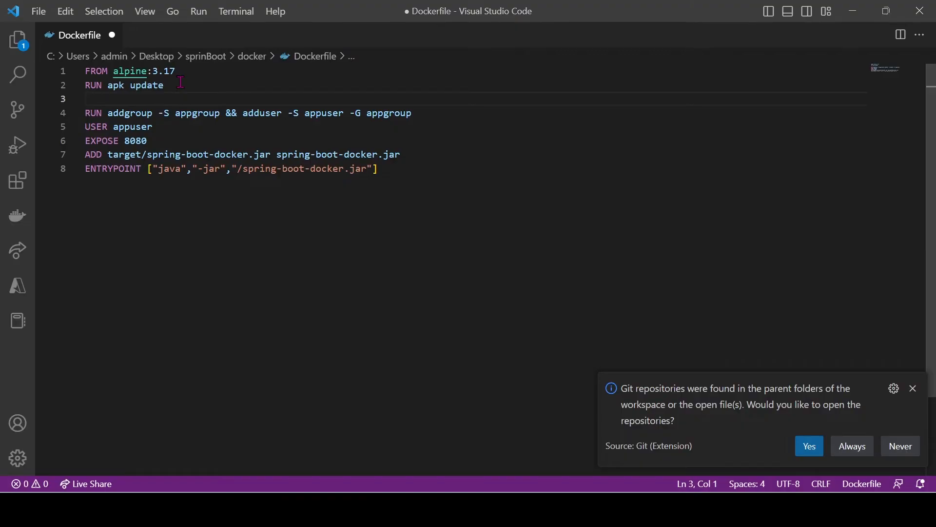
mouse_move(221, 92)
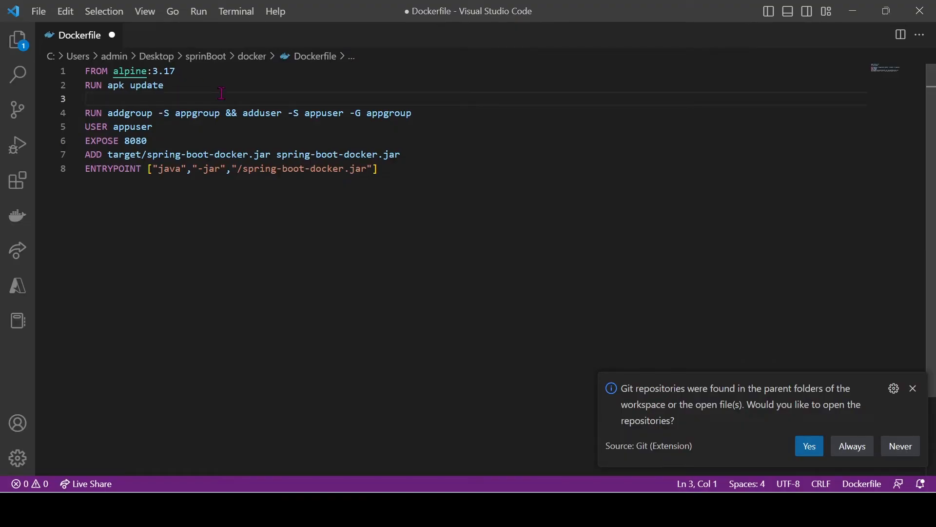
Add 'RUN apk add openjdk8-jre' on line 3 of the alpine:3.17 Dockerfile and save it
text(RUN apk add openjdk8-jre)
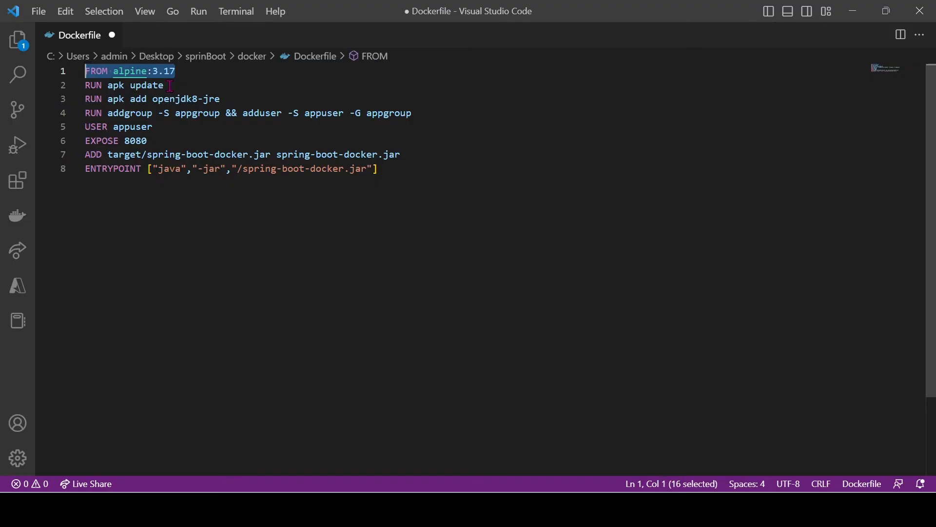
click(124, 85)
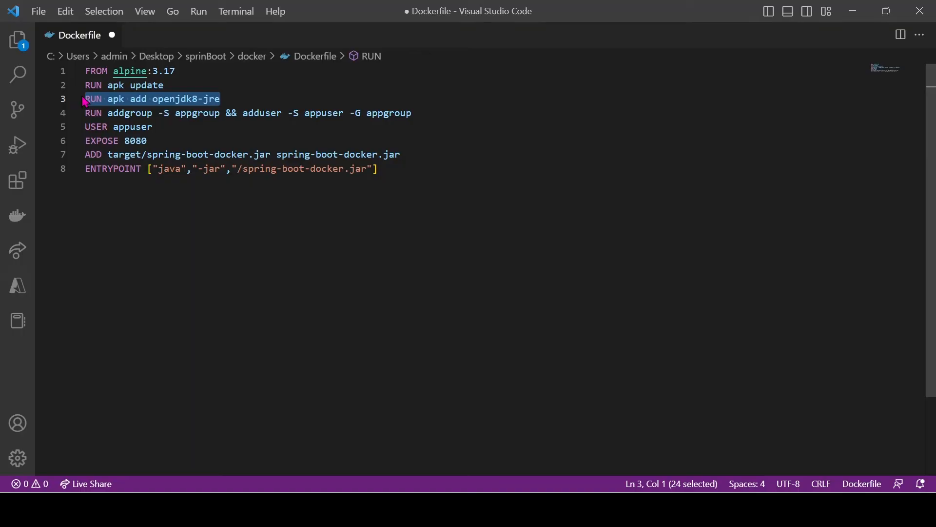
key(ctrl+s)
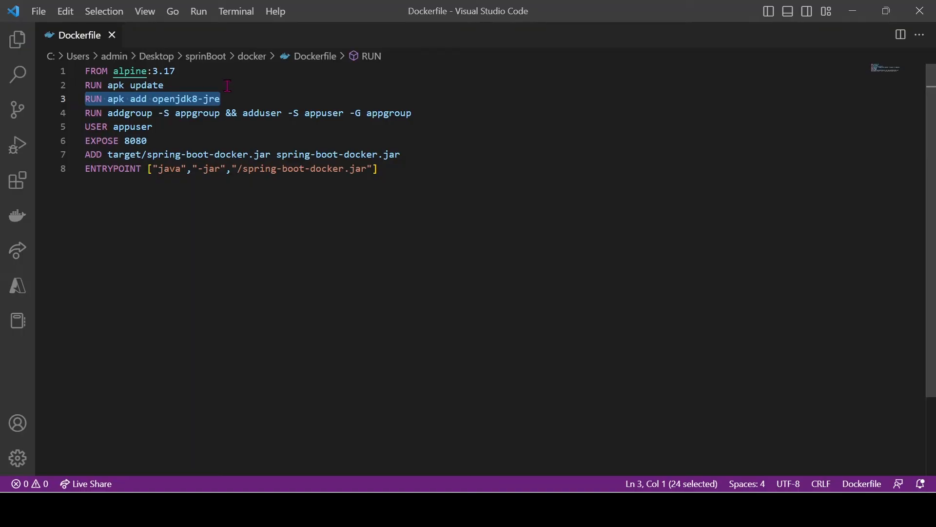
mouse_move(470, 258)
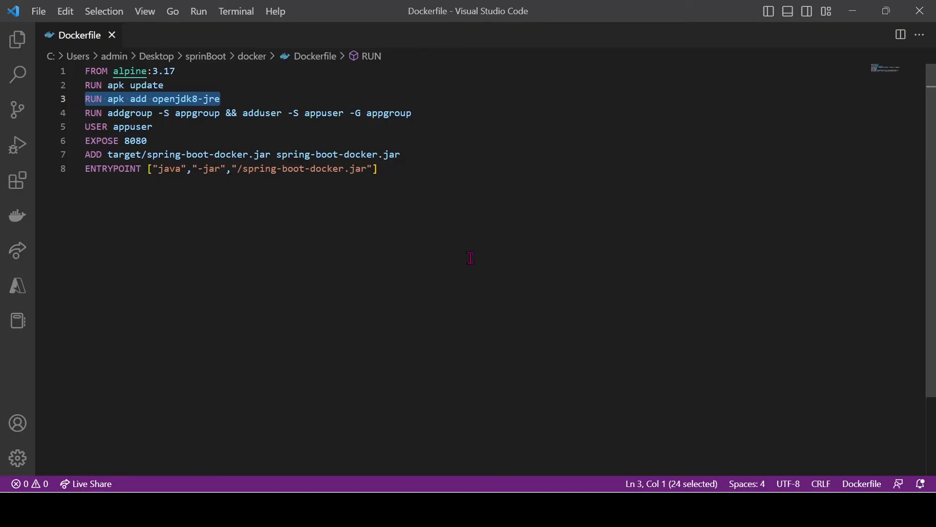
mouse_move(496, 382)
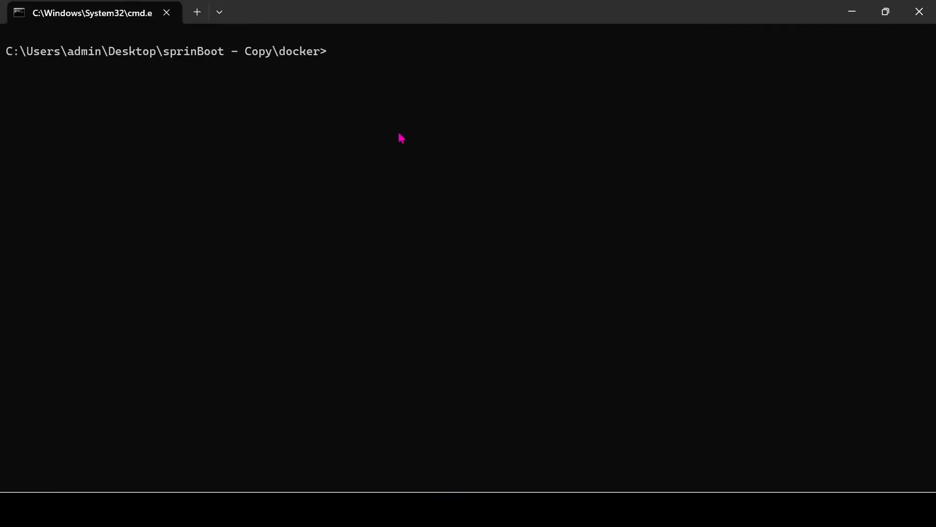
Run 'docker build -t sampleapp4 .' to build the updated Dockerfile into the sampleapp4 image
text(docker bui)
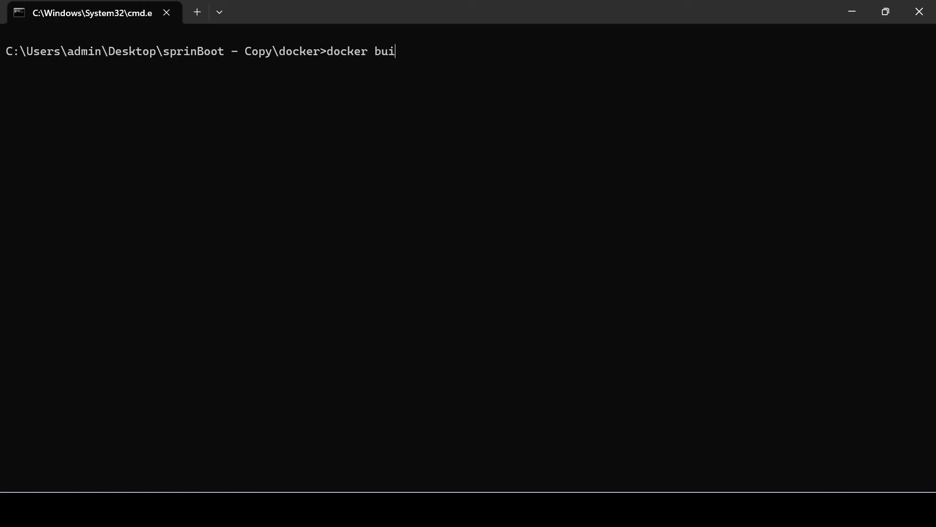
text(ld -t)
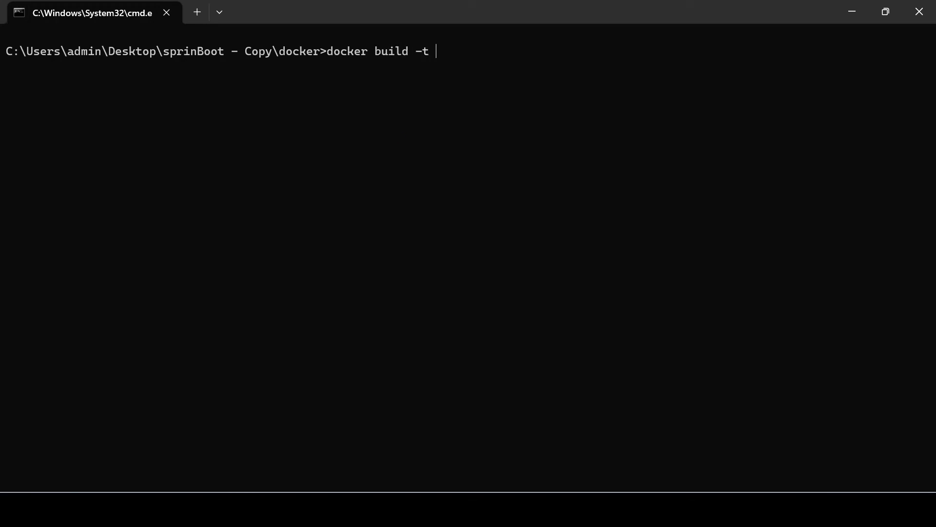
text(sampleapp)
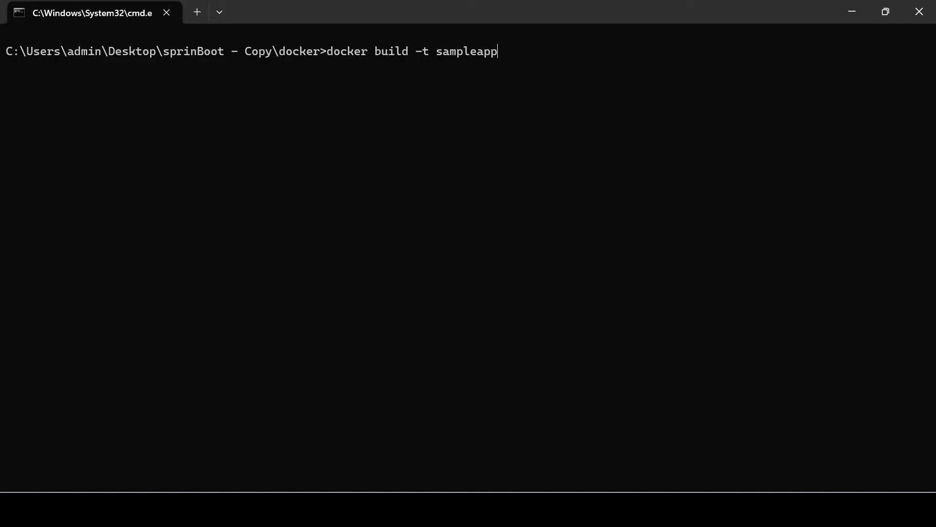
text(4)
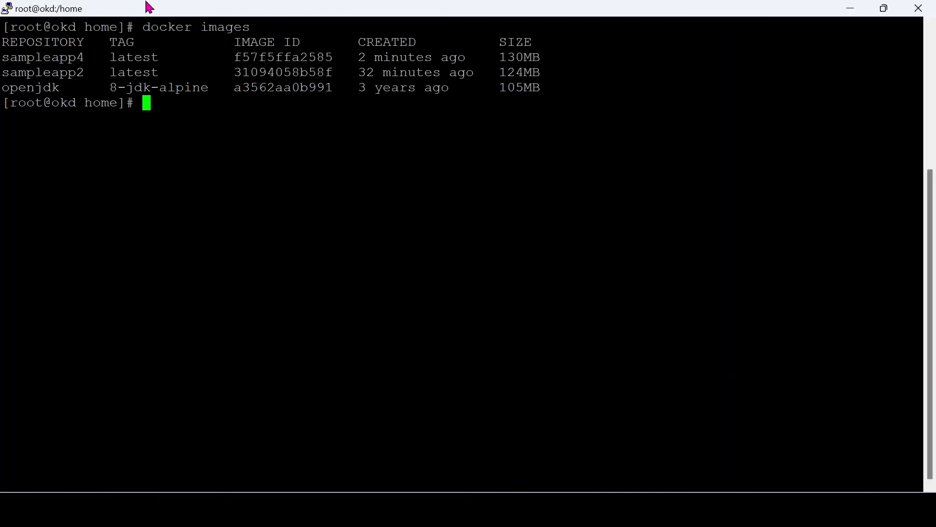
Run 'trivy image sampleapp4 > sampleapp4.txt' to scan sampleapp4 and save the report
double_click(42, 56)
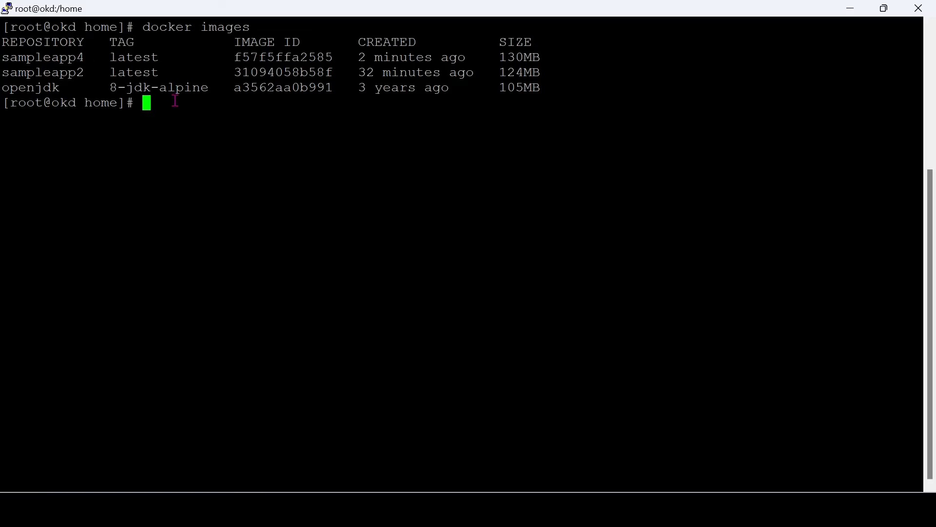
text(trivy imag)
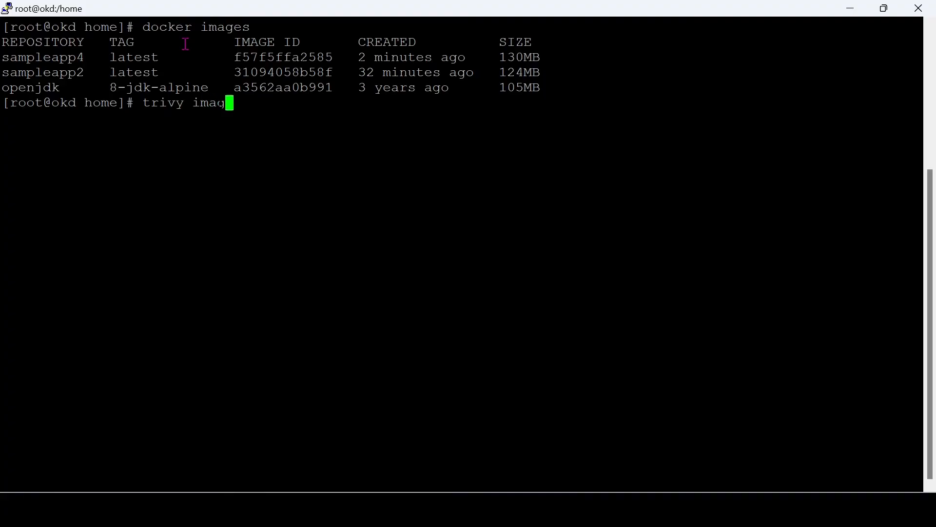
text(e)
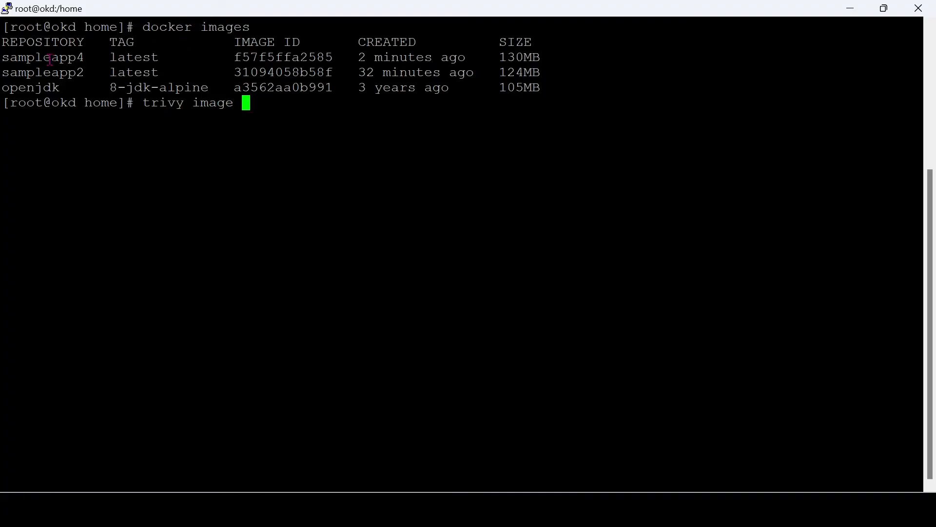
double_click(43, 57)
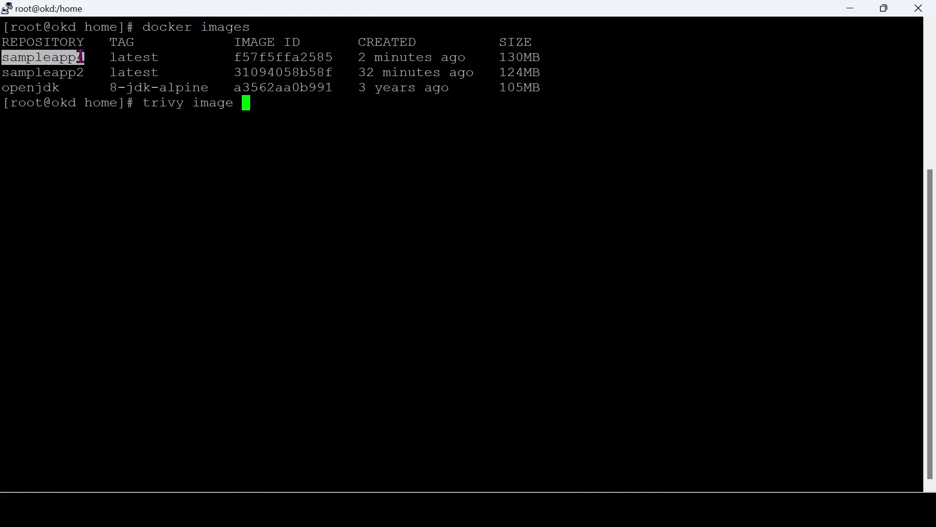
text(sampleapp4 >)
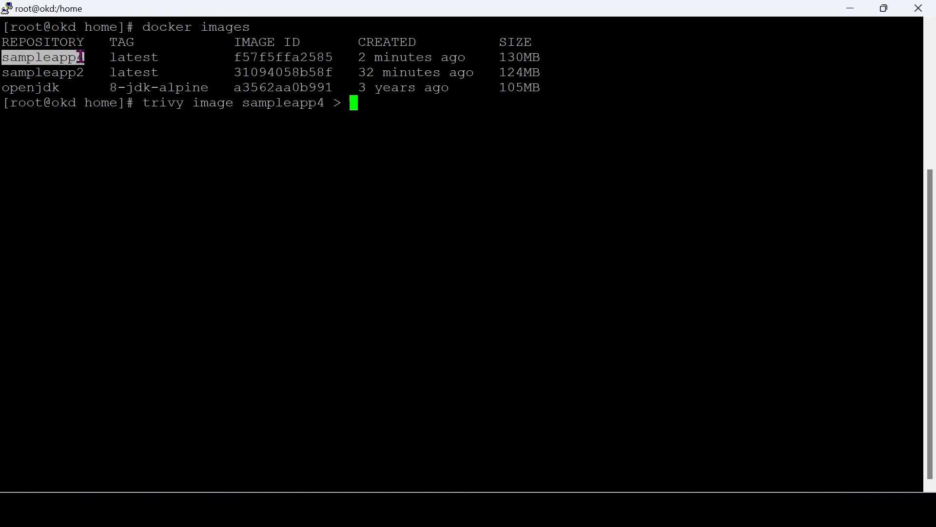
text(sampleapp4.txt)
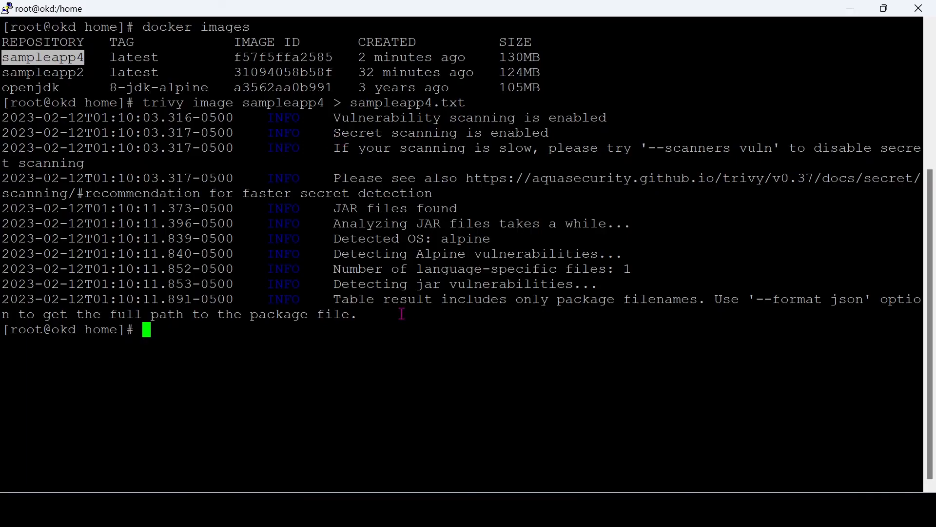
mouse_move(207, 315)
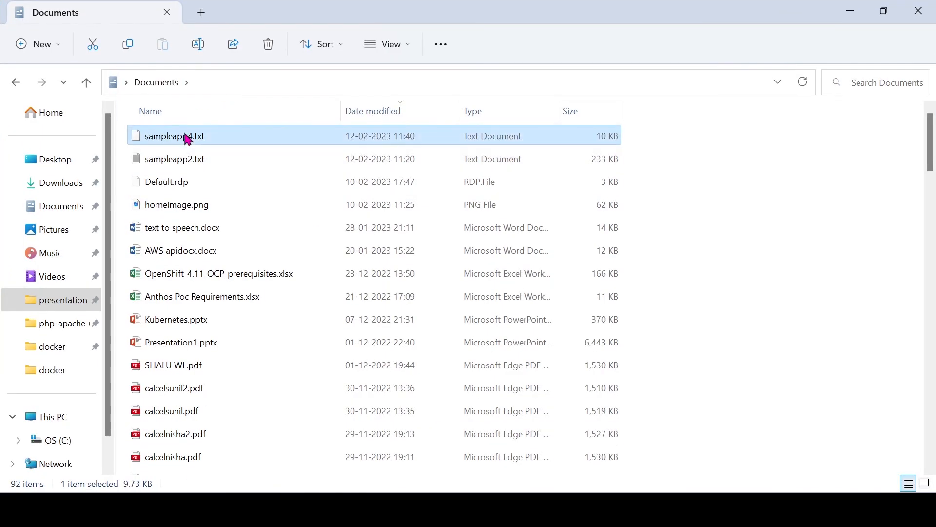
View sampleapp4.txt in Notepad and select the Java jar line: 8 vulnerabilities, one critical
double_click(175, 136)
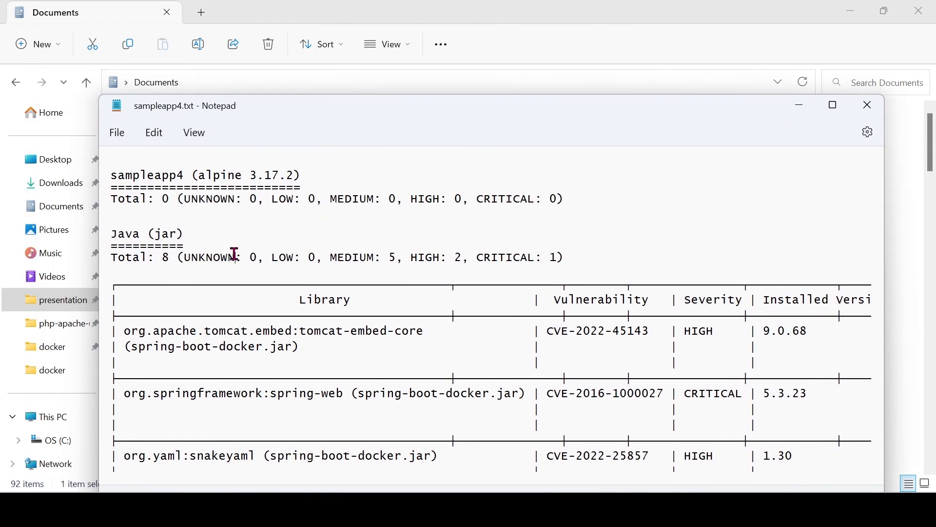
drag(238, 256, 563, 257)
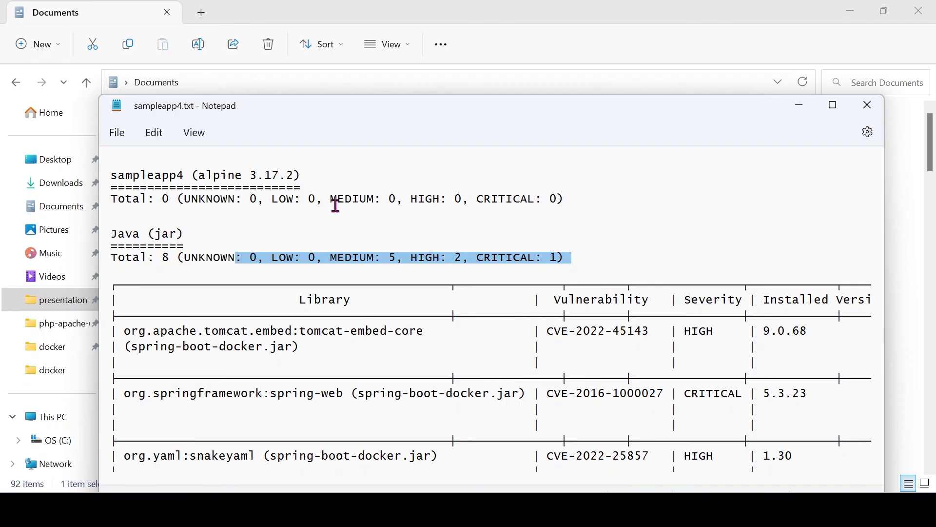